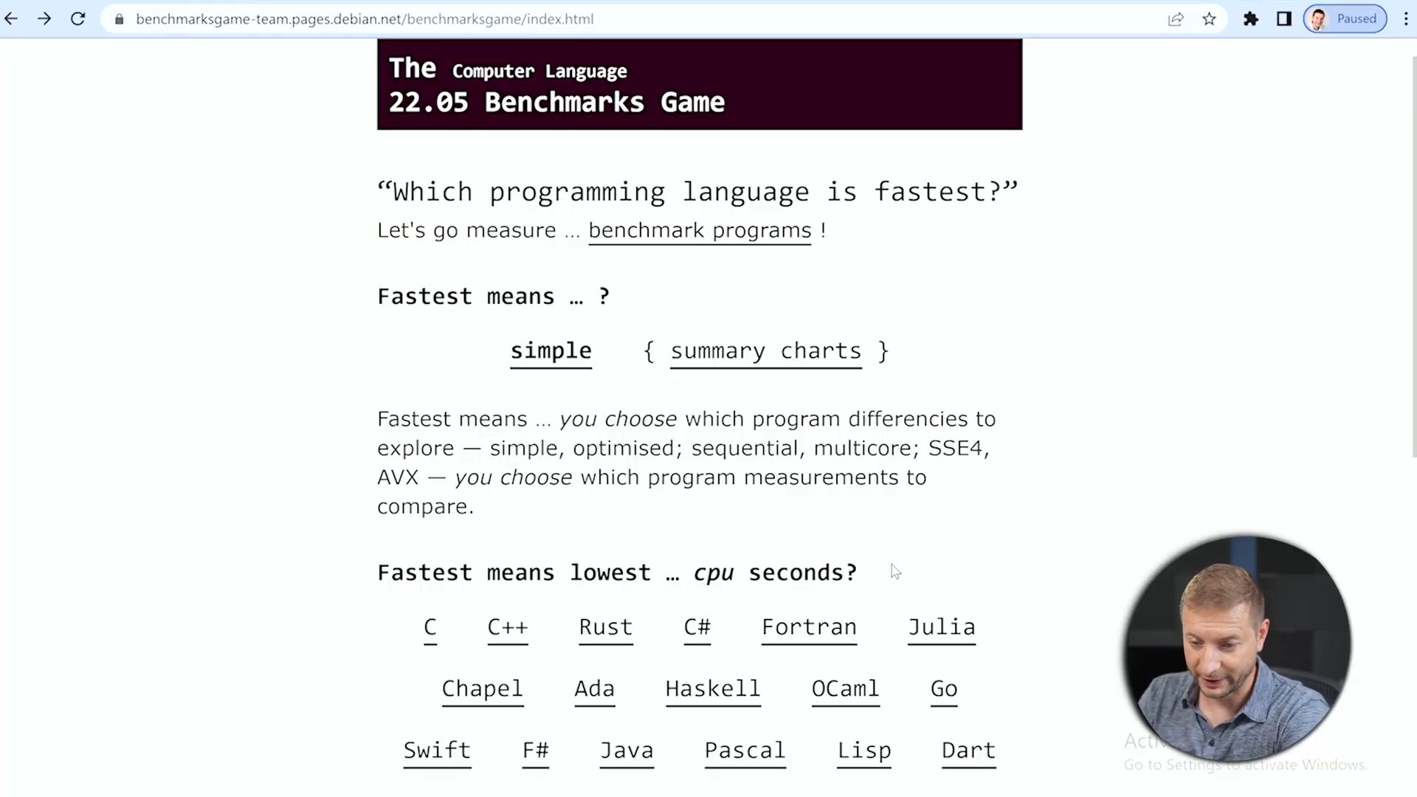
- Go to the C# vs Java comparison and scroll to the mandelbrot results table
scroll("down", 3)
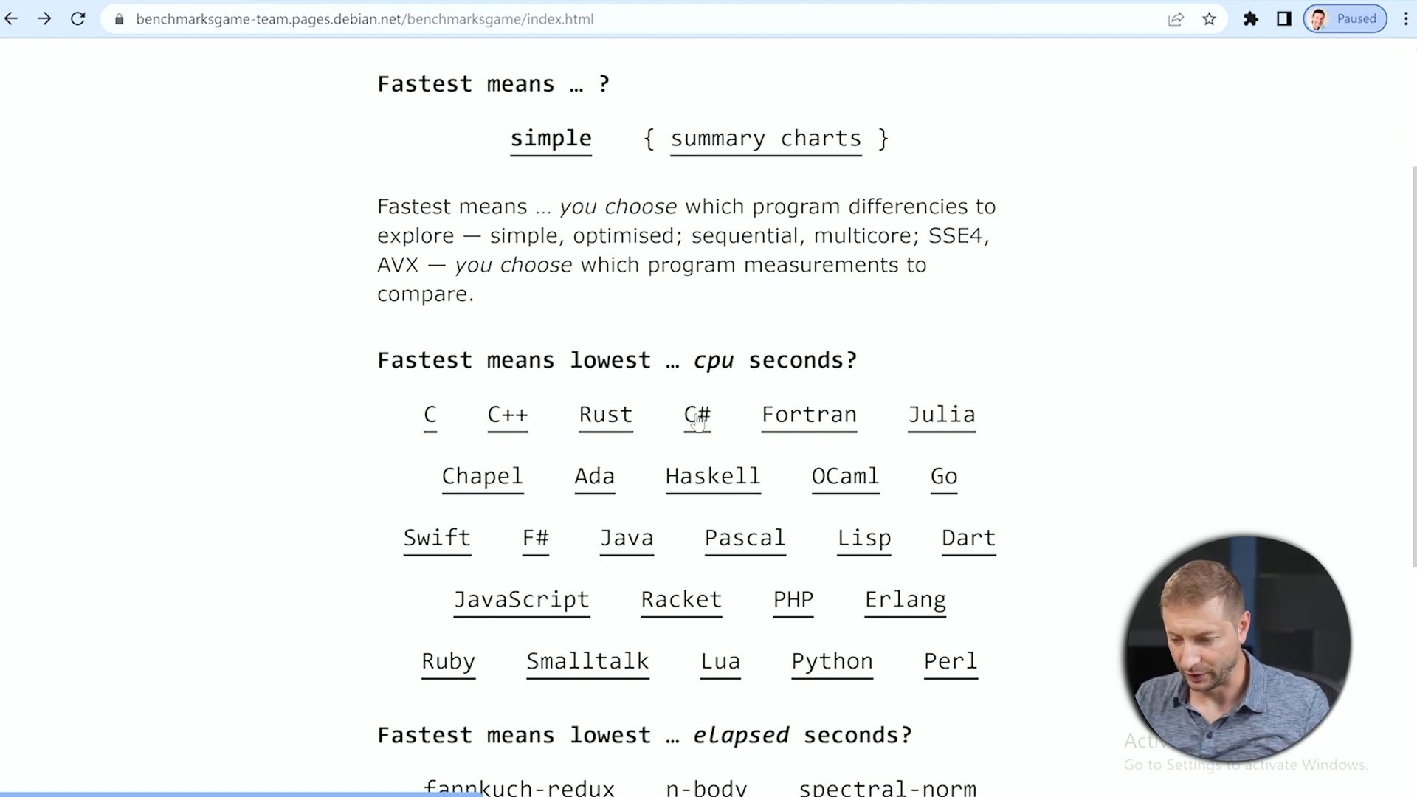
left_click(696, 415)
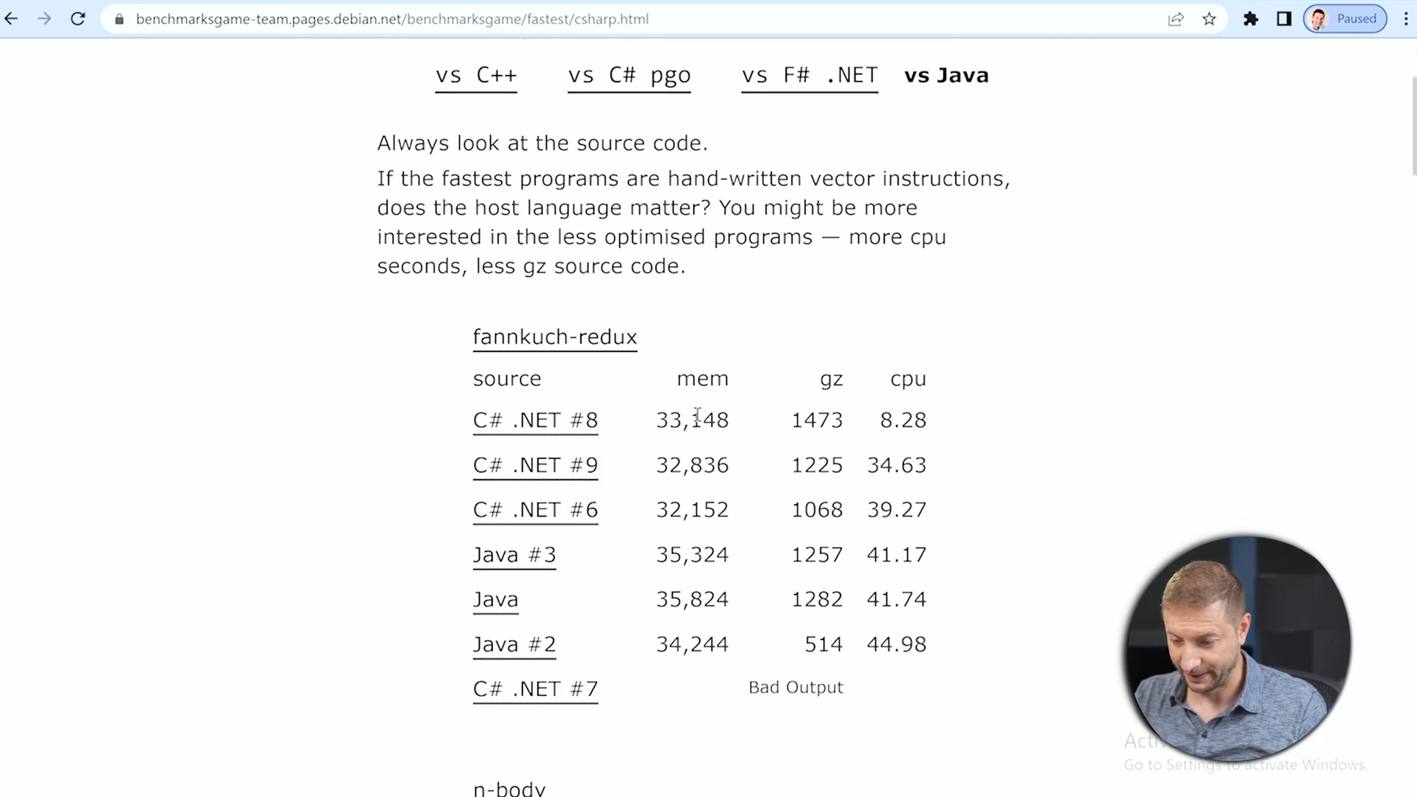
scroll("down", 3)
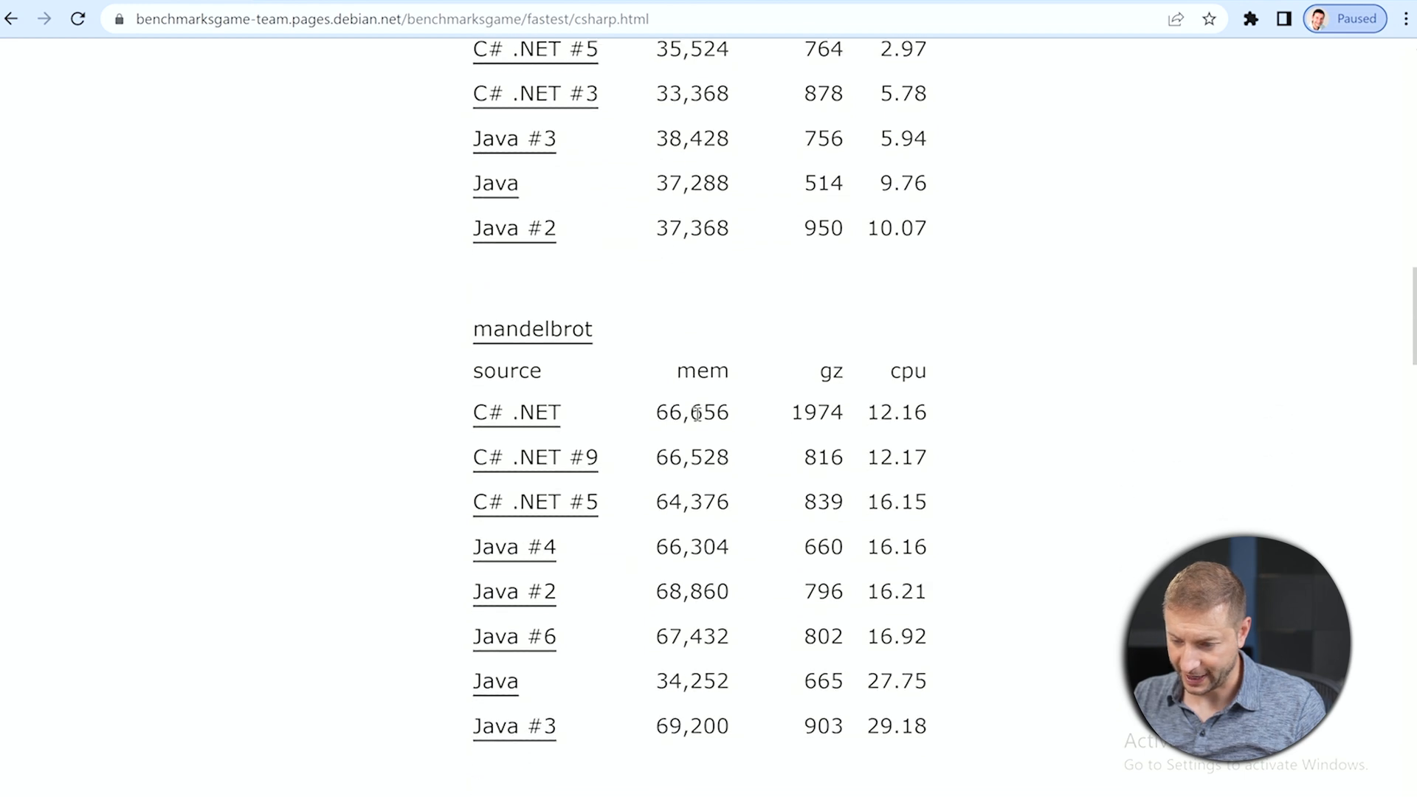
- Open the top mandelbrot C# .NET program and scroll its source down to Main
left_click(516, 411)
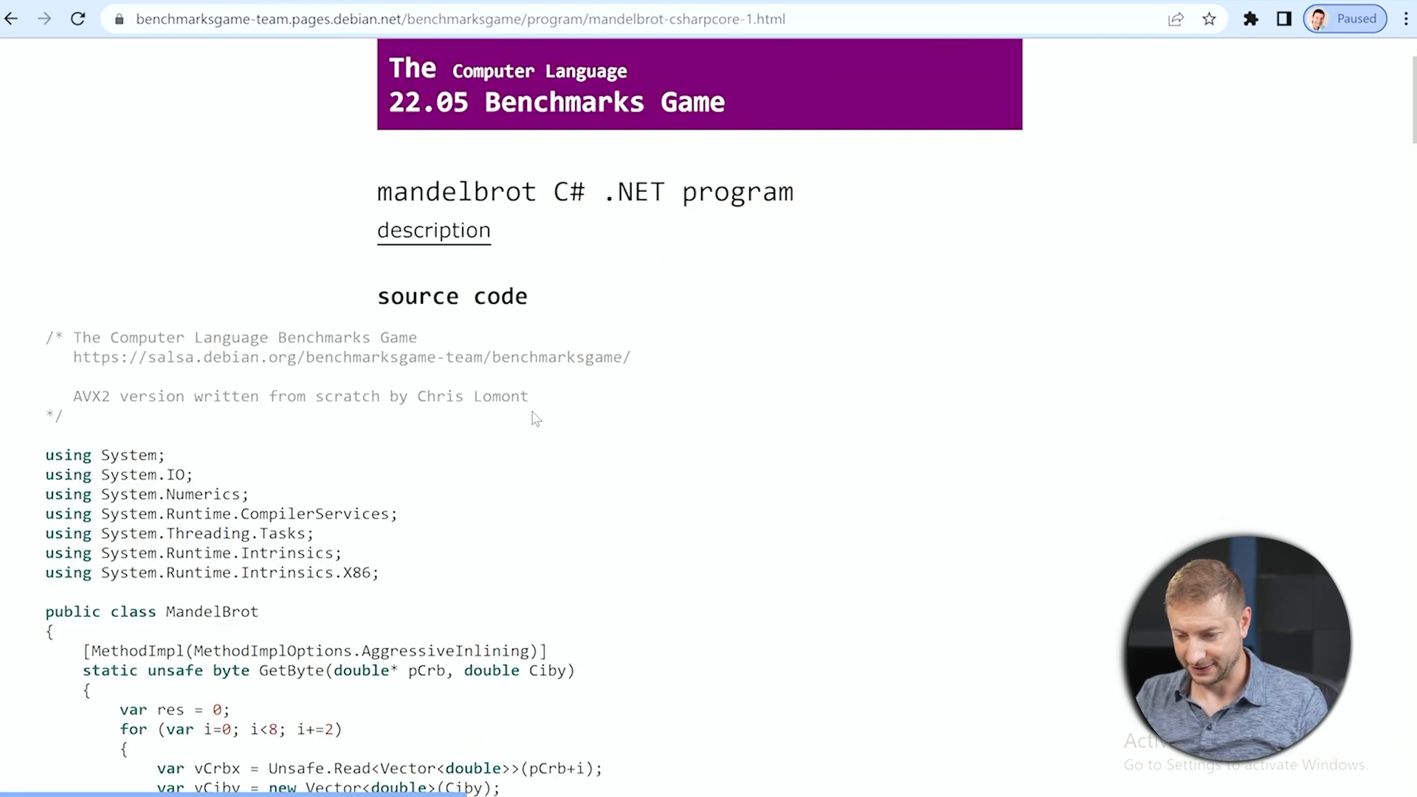
scroll("down", 3)
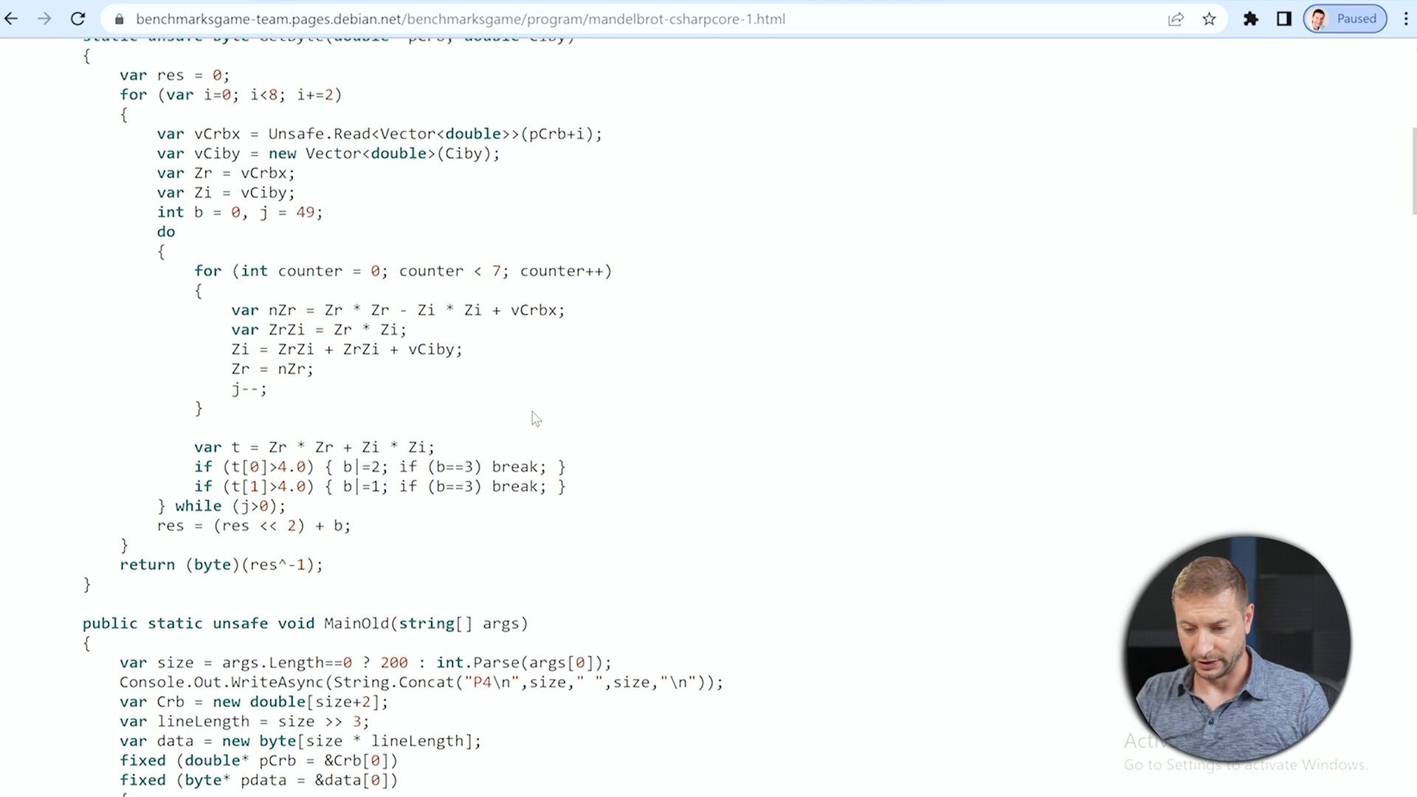
scroll("down", 3)
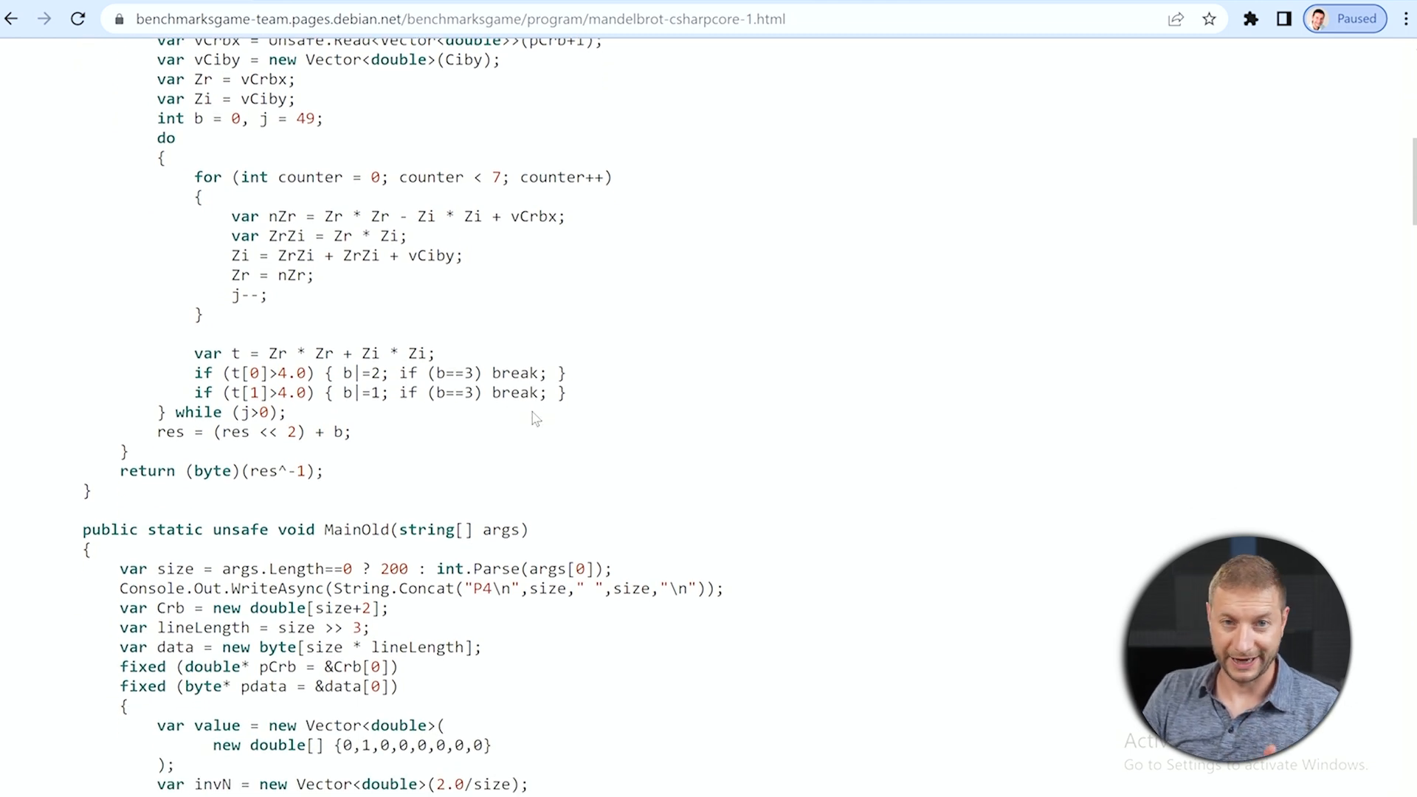
scroll("down", 3)
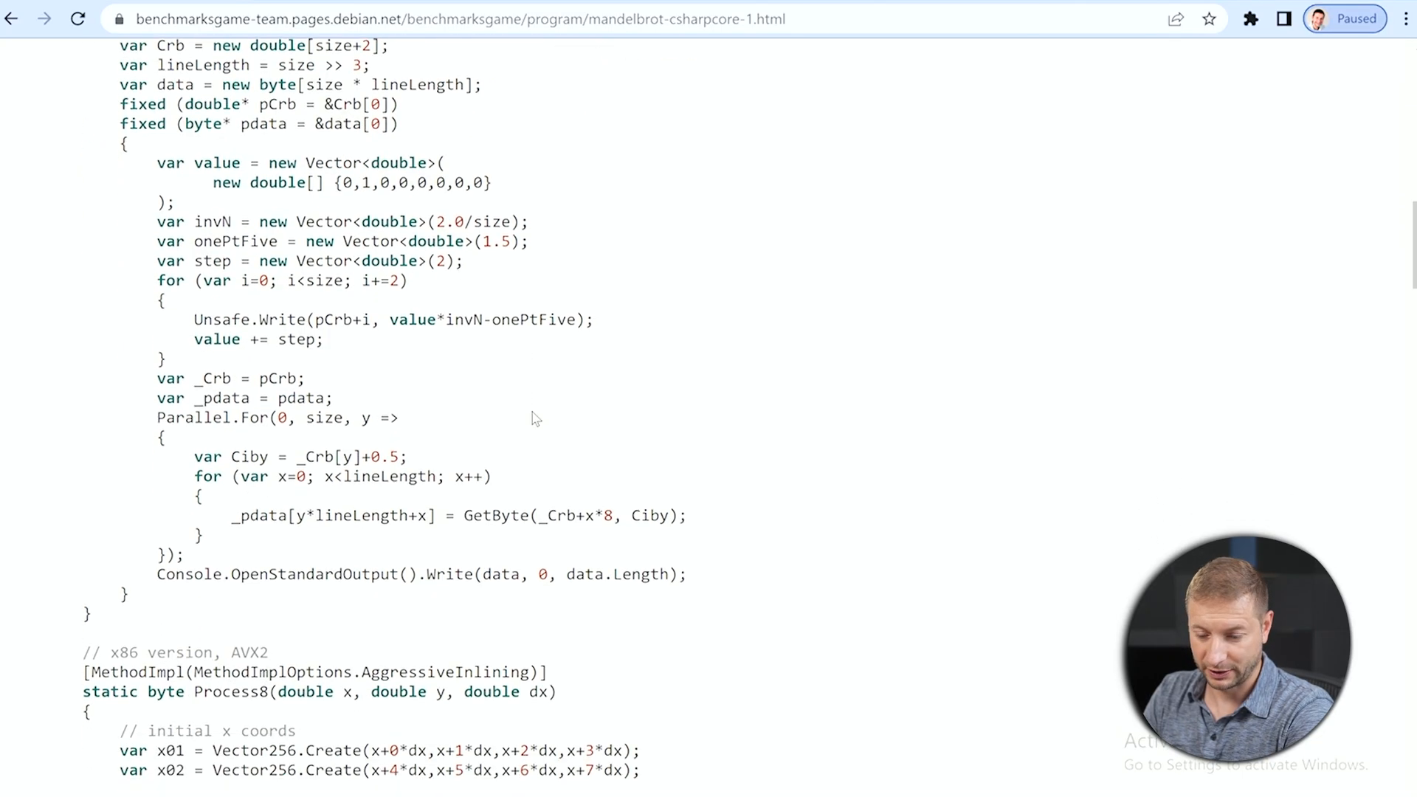
scroll("down", 3)
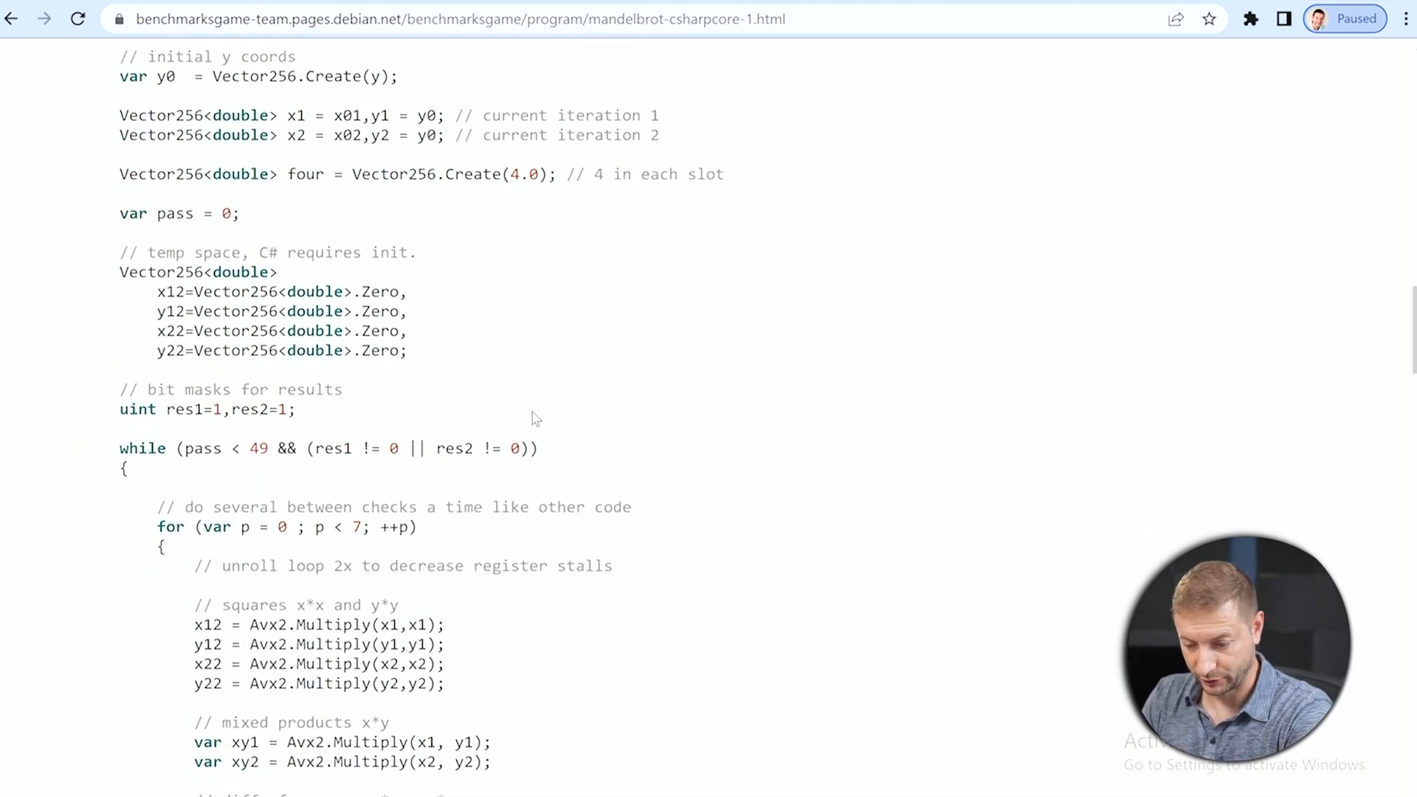
scroll("down", 3)
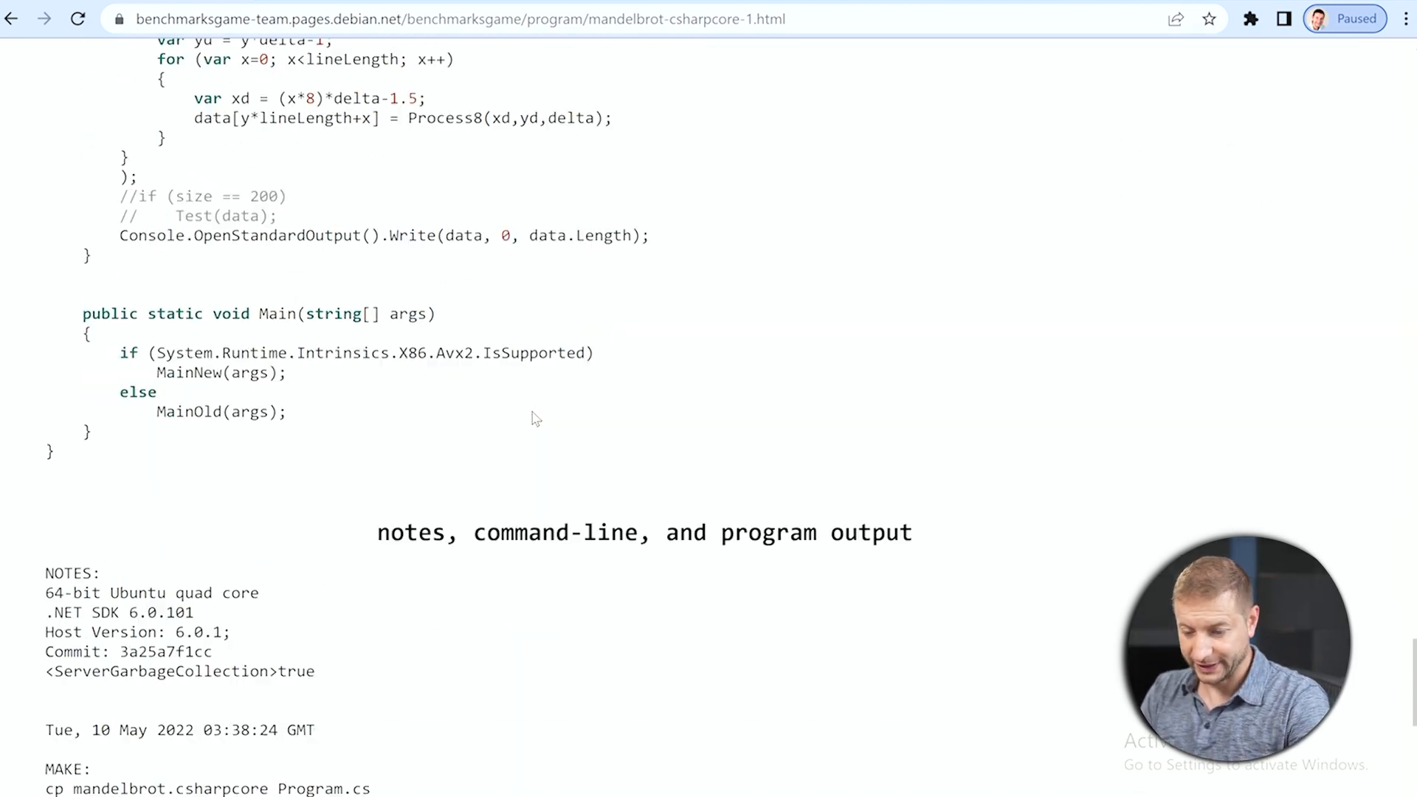
scroll("down", 3)
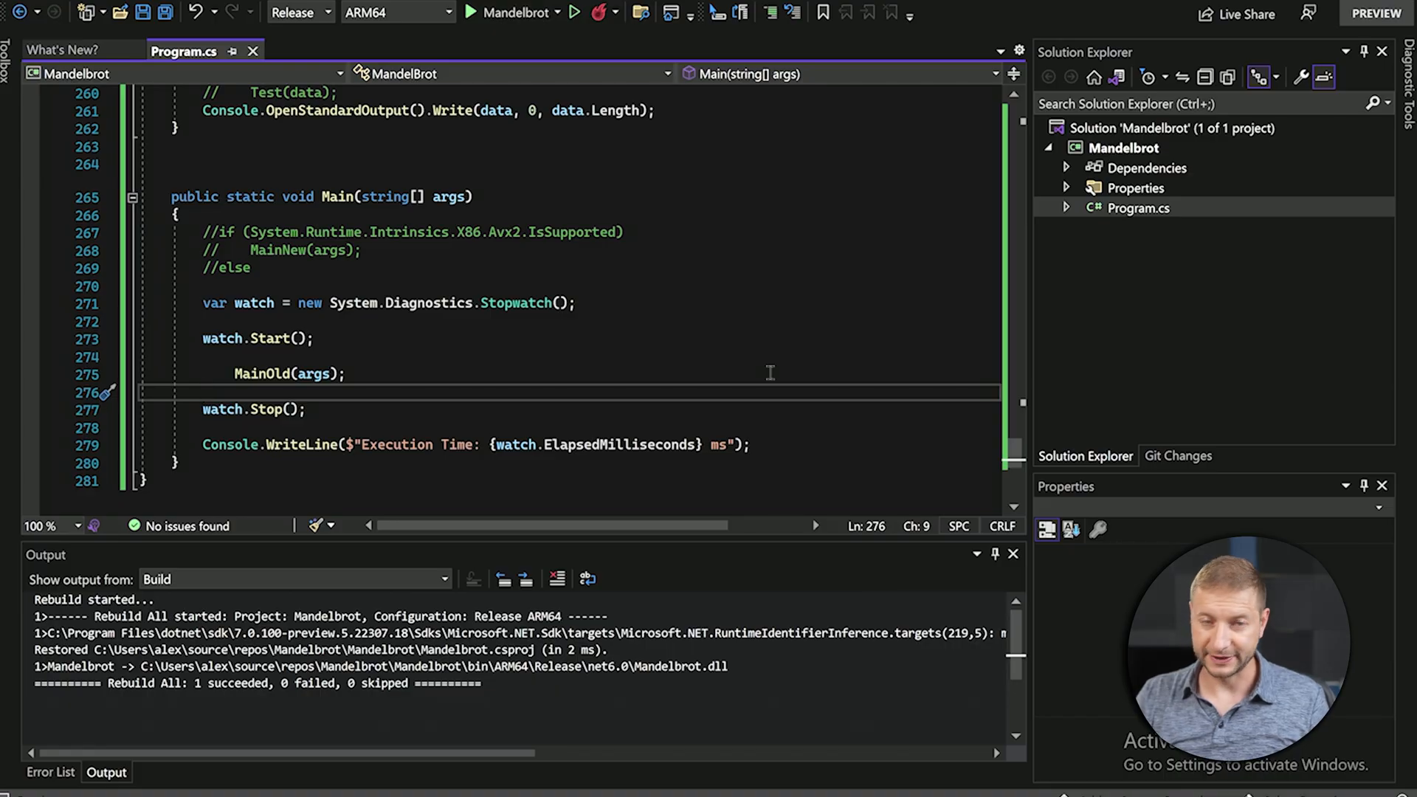
left_click(298, 13)
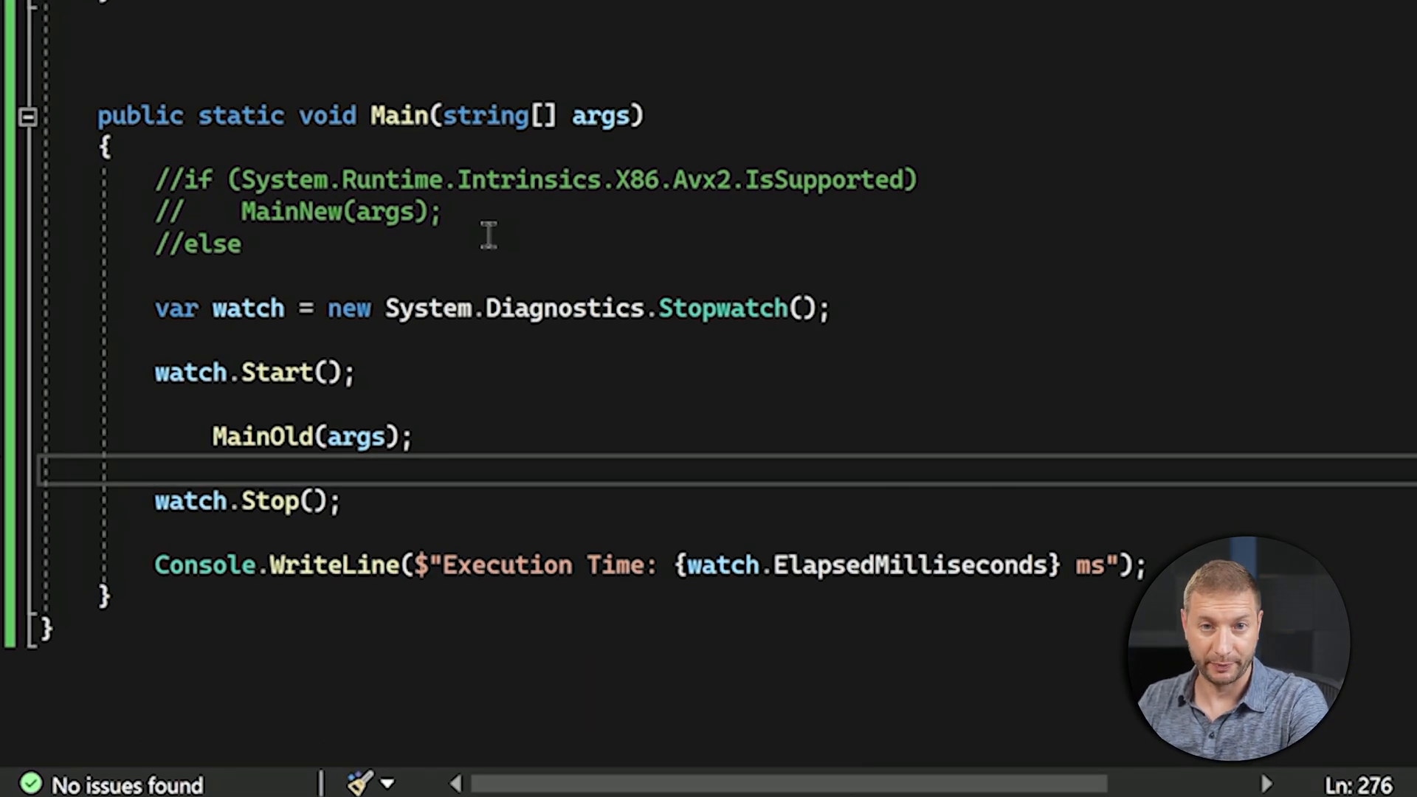
left_click(163, 468)
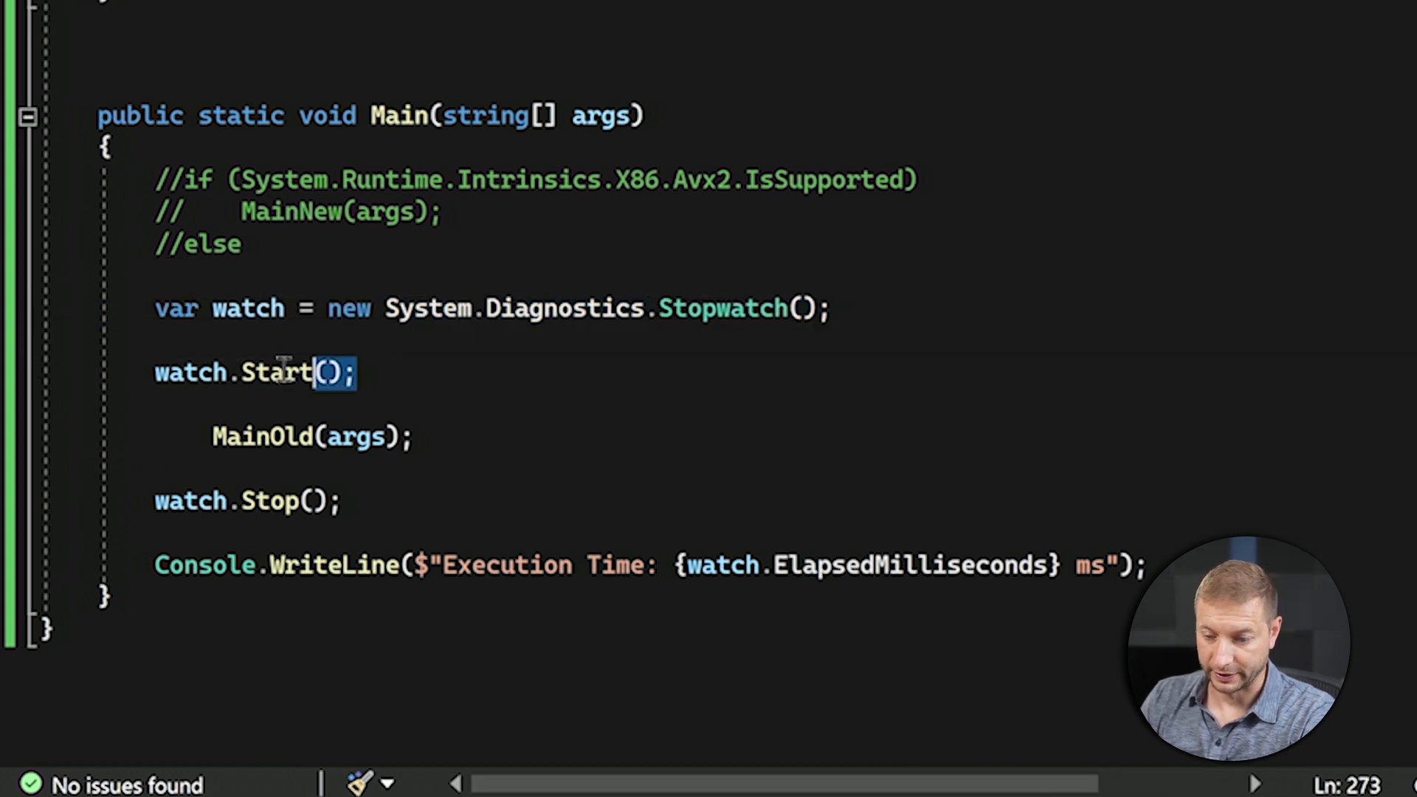
left_click(287, 436)
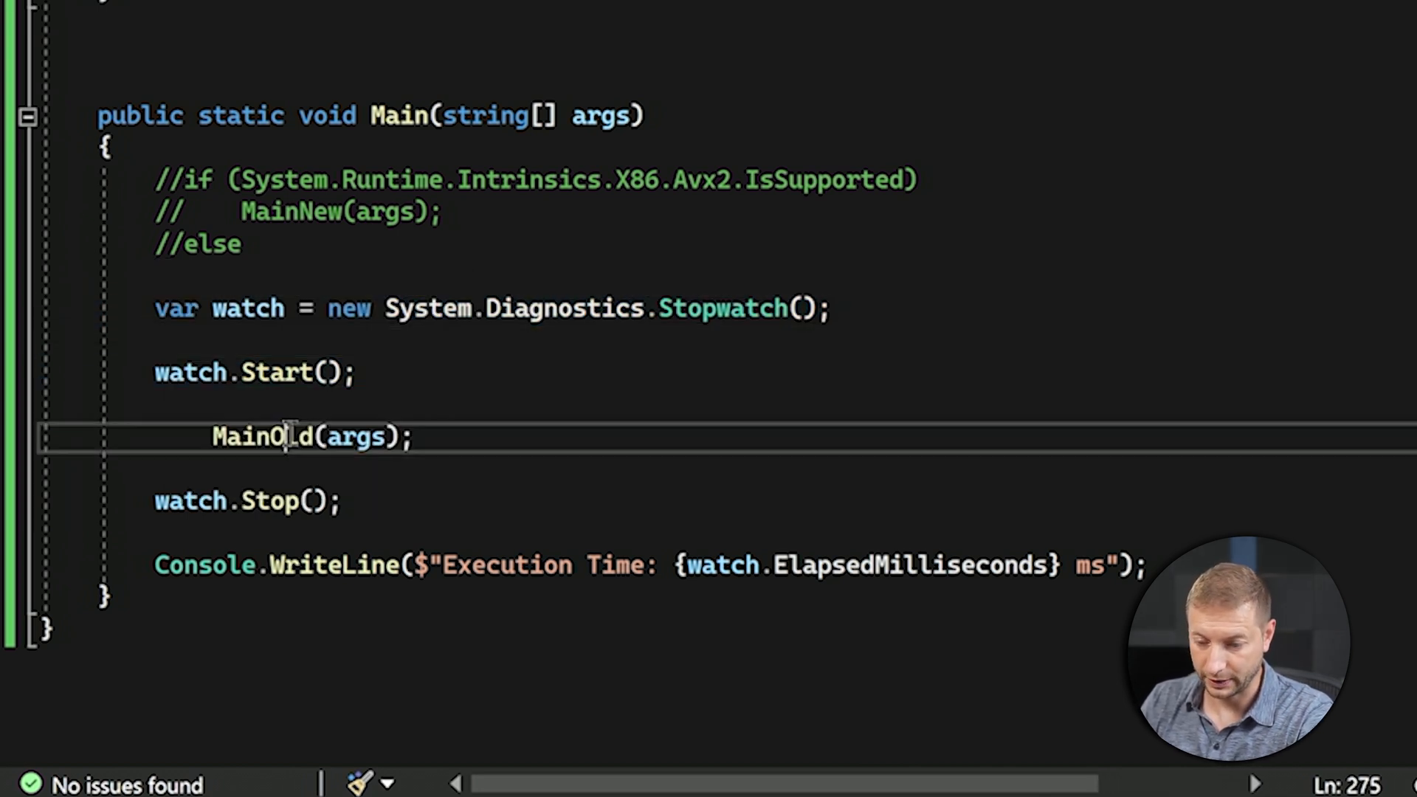